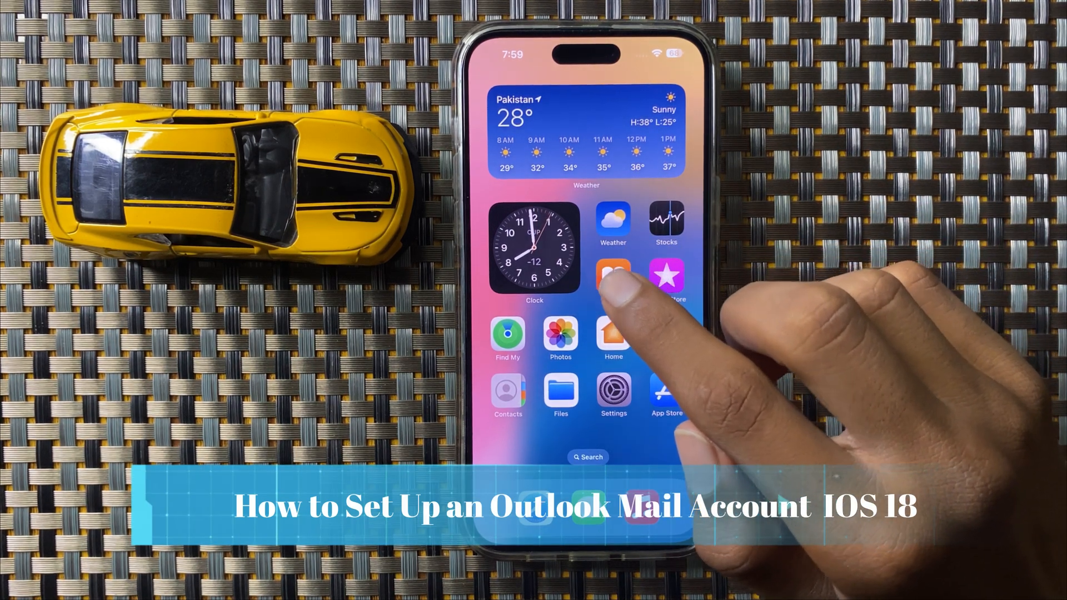
Scroll through the Settings list toward the Apps section
scroll(left, 3)
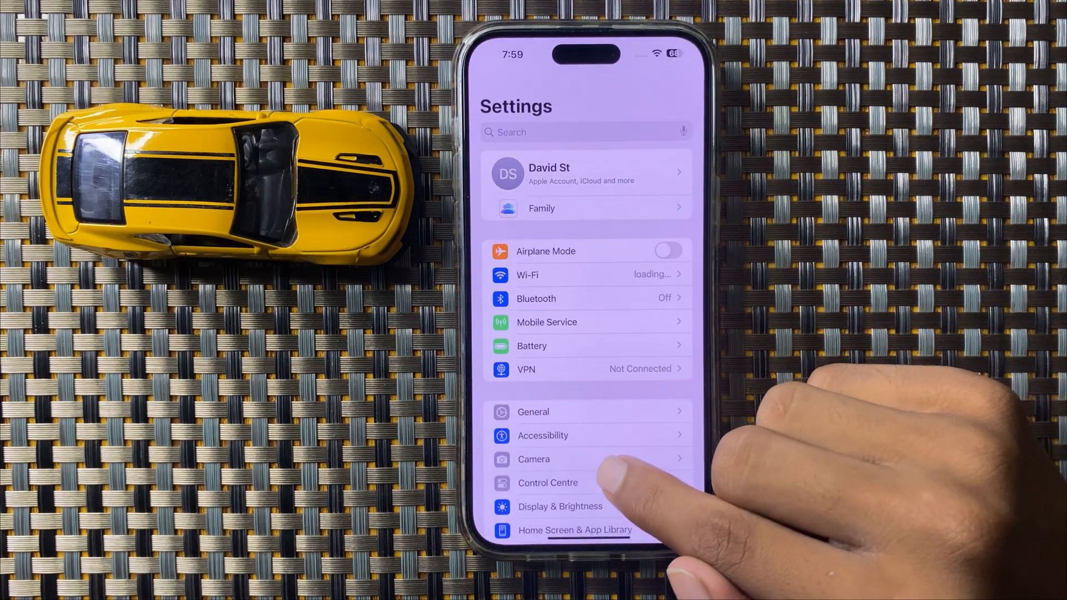
scroll(up, 3)
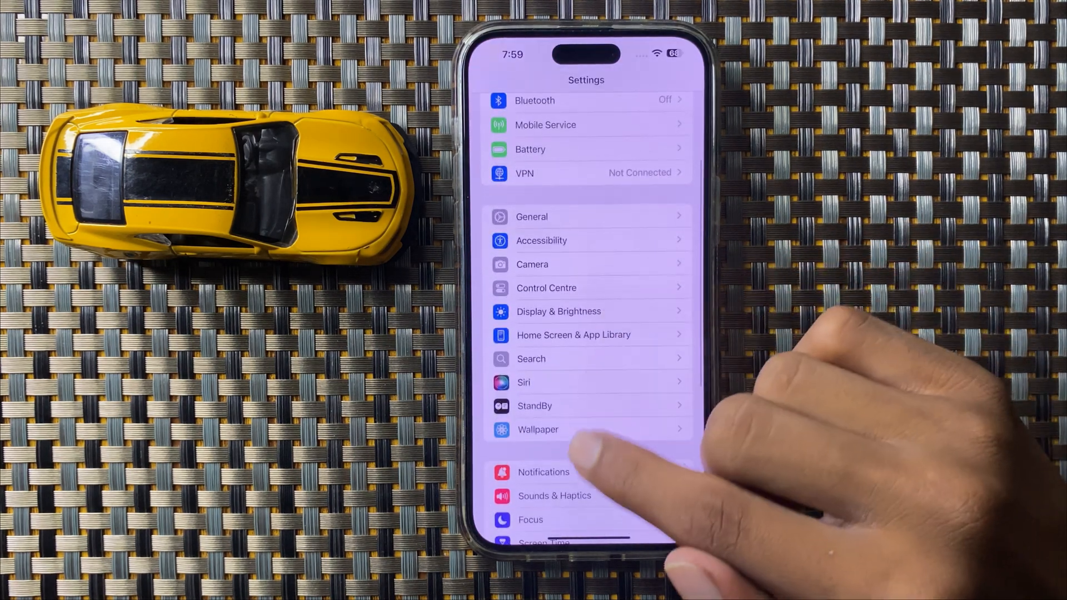
scroll(up, 3)
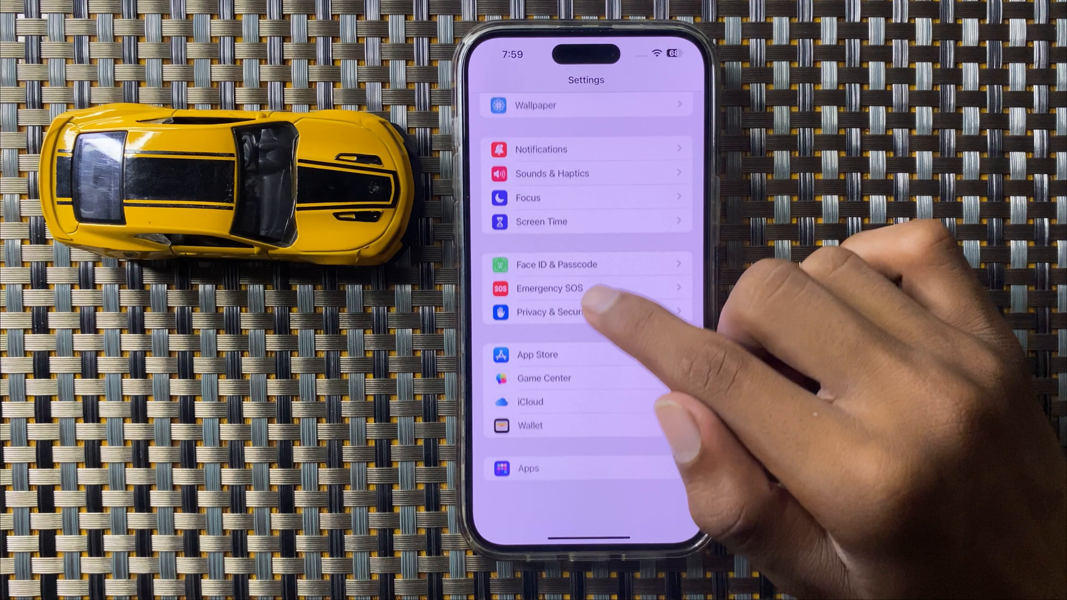
scroll(down, 3)
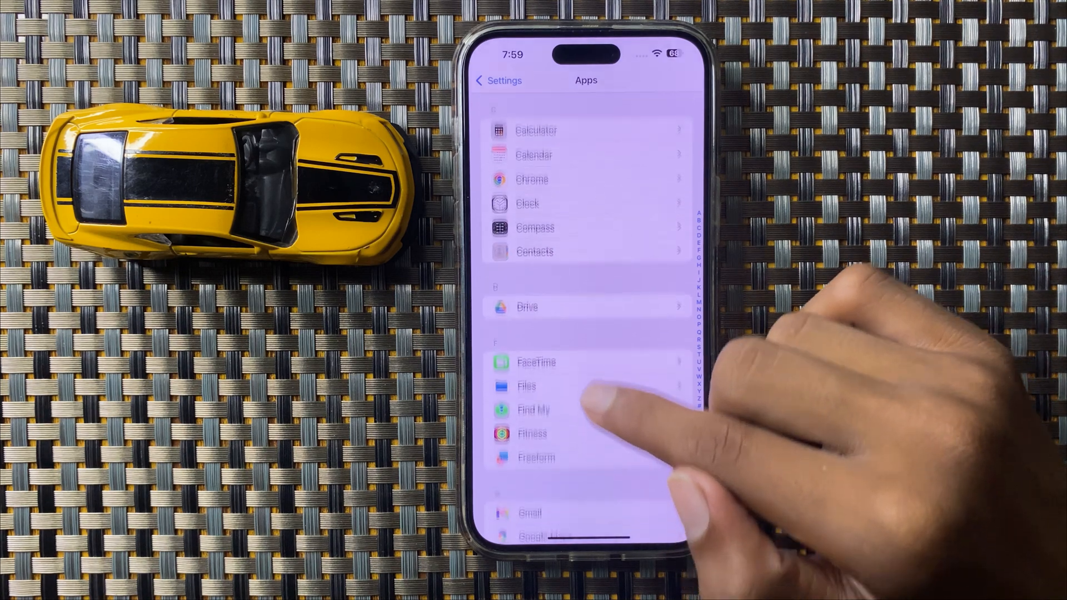
Scroll the Apps list down to reach Mail
scroll(up, 3)
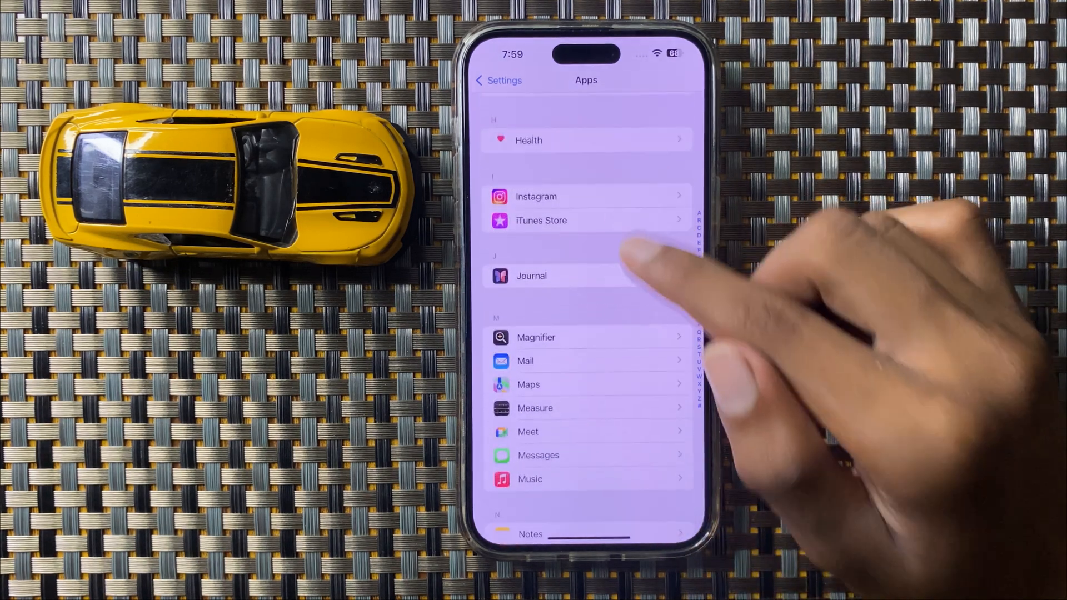
scroll(up, 3)
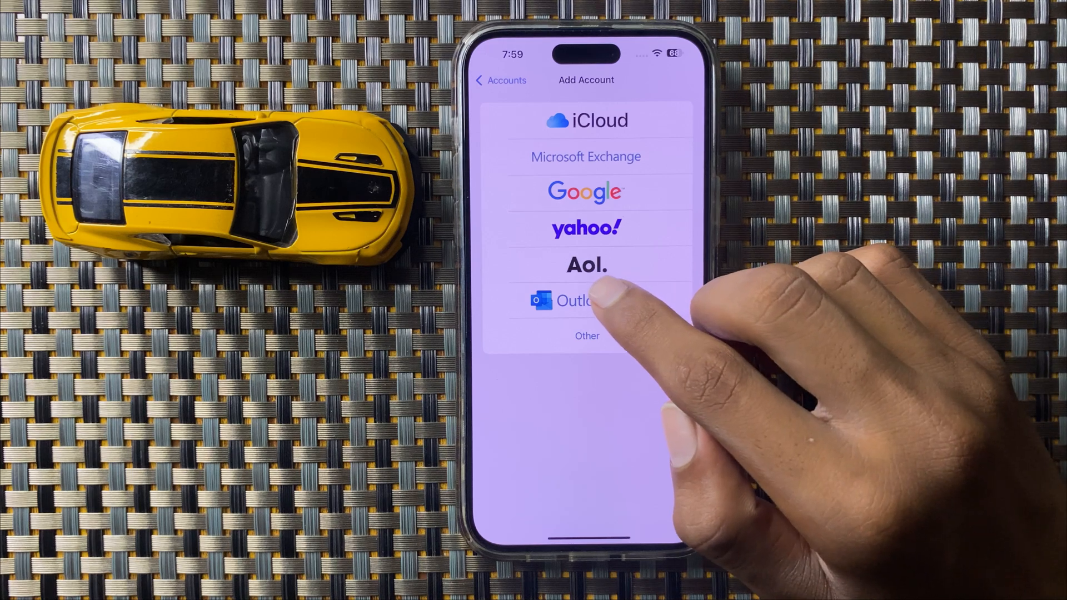
Choose Outlook as the new account's provider, loading the Microsoft sign-in page
click(585, 301)
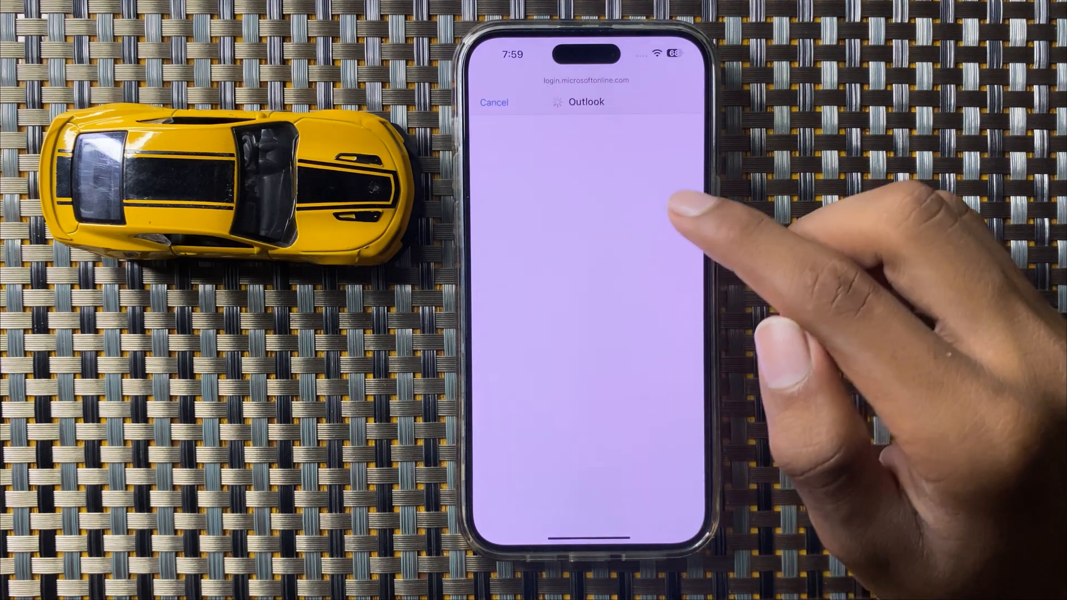